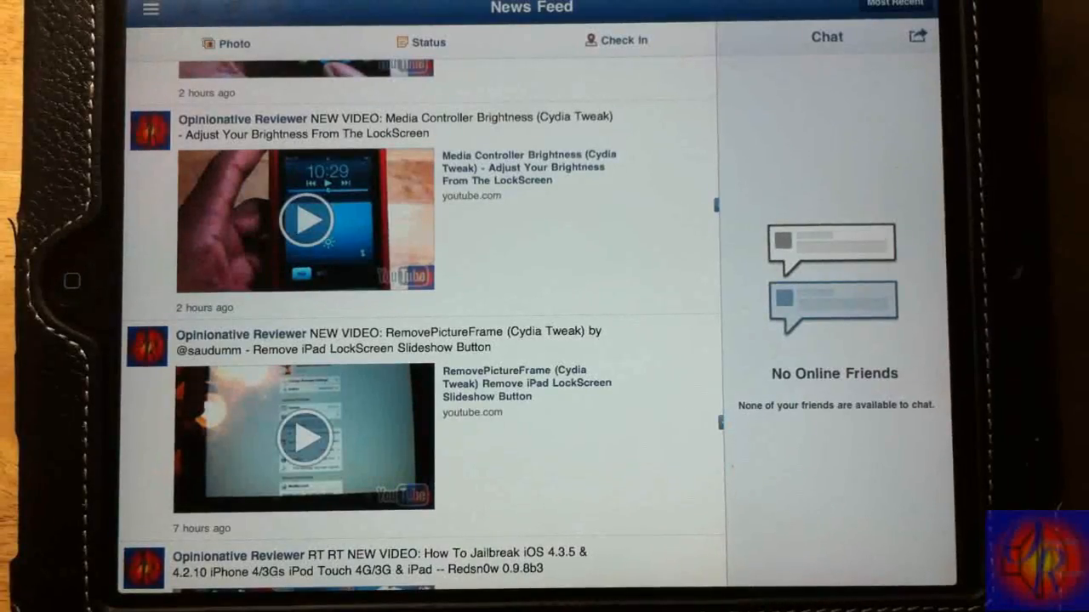
- Queue FullForce as a new install and bring up its Modify options
{"action": "scroll", "scroll_direction": "down", "scroll_amount": 3}
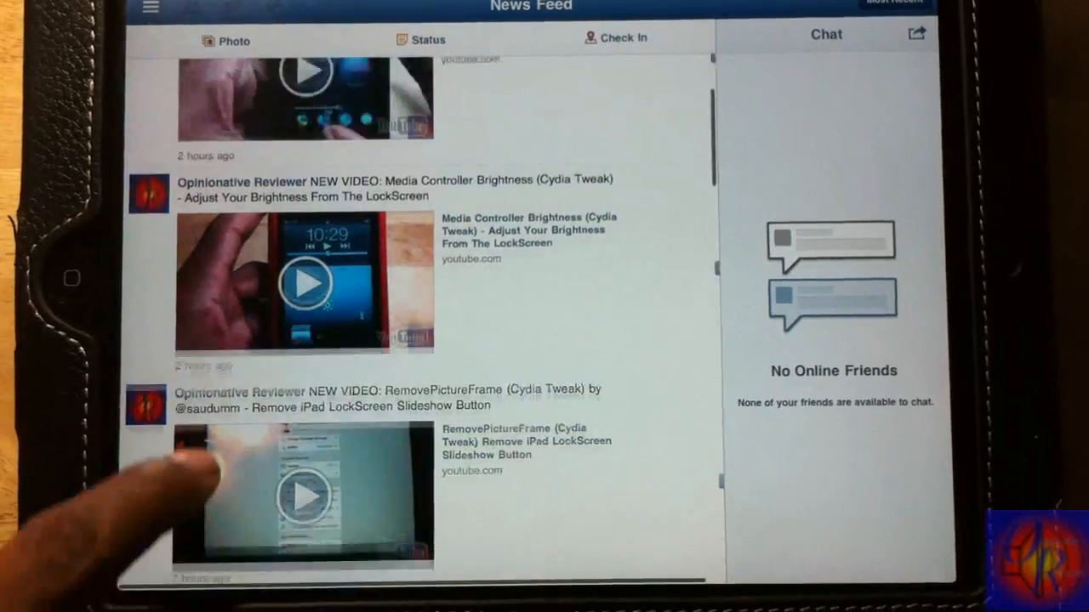
{"action": "scroll", "scroll_direction": "down", "scroll_amount": 3}
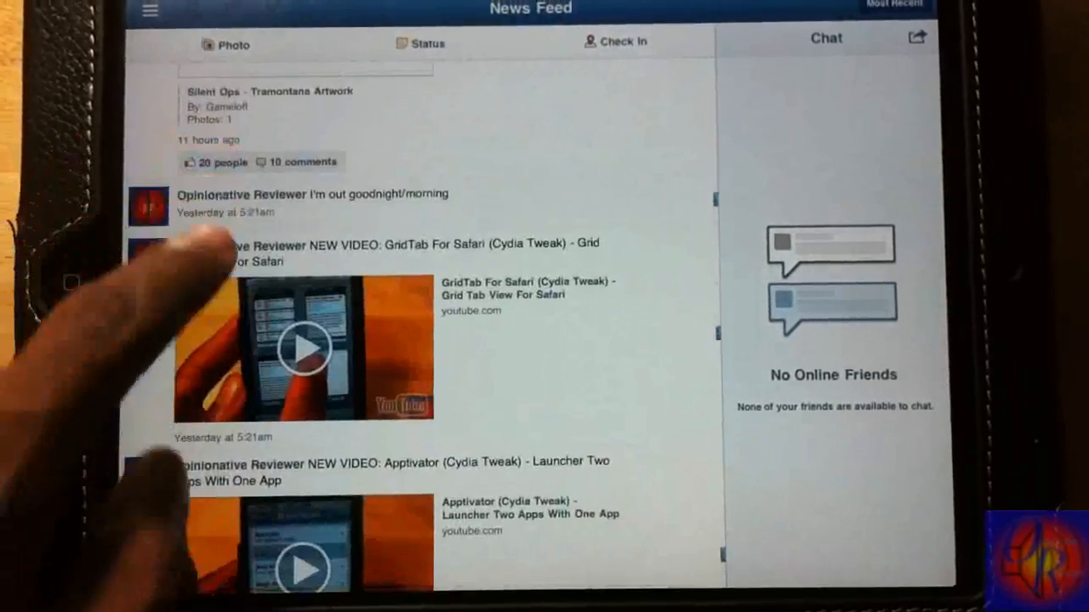
{"action": "scroll", "scroll_direction": "down", "scroll_amount": 3}
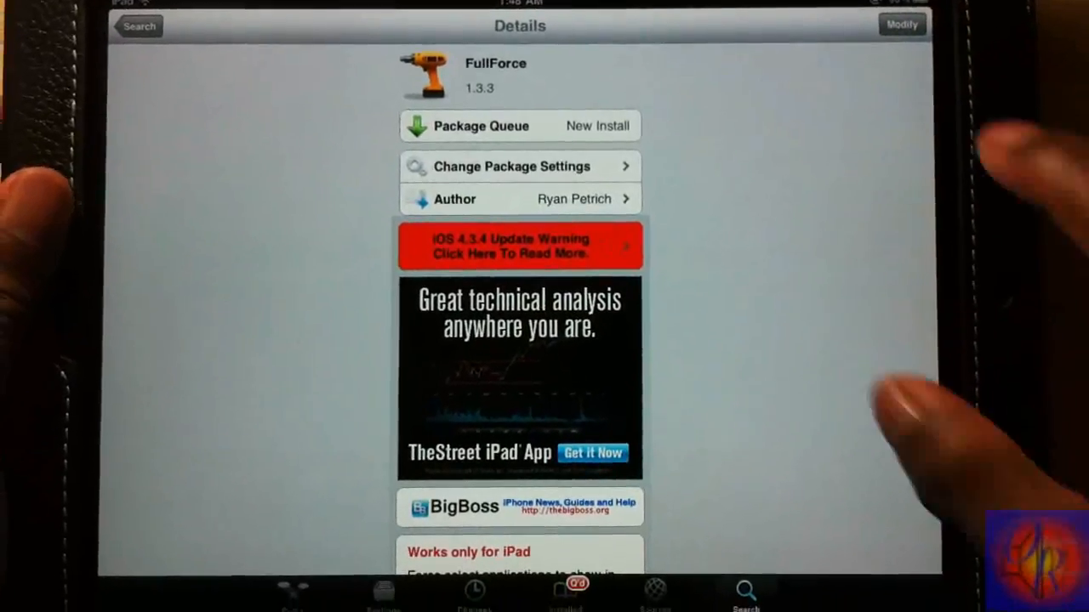
{"action": "left_click", "coordinate": [901, 26]}
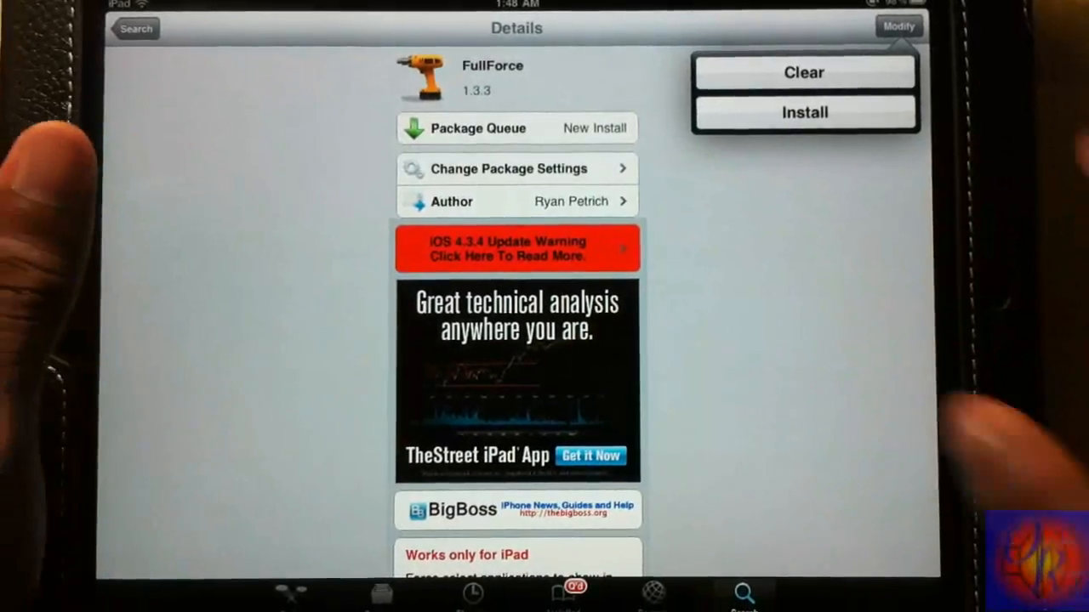
{"action": "left_click", "coordinate": [803, 75]}
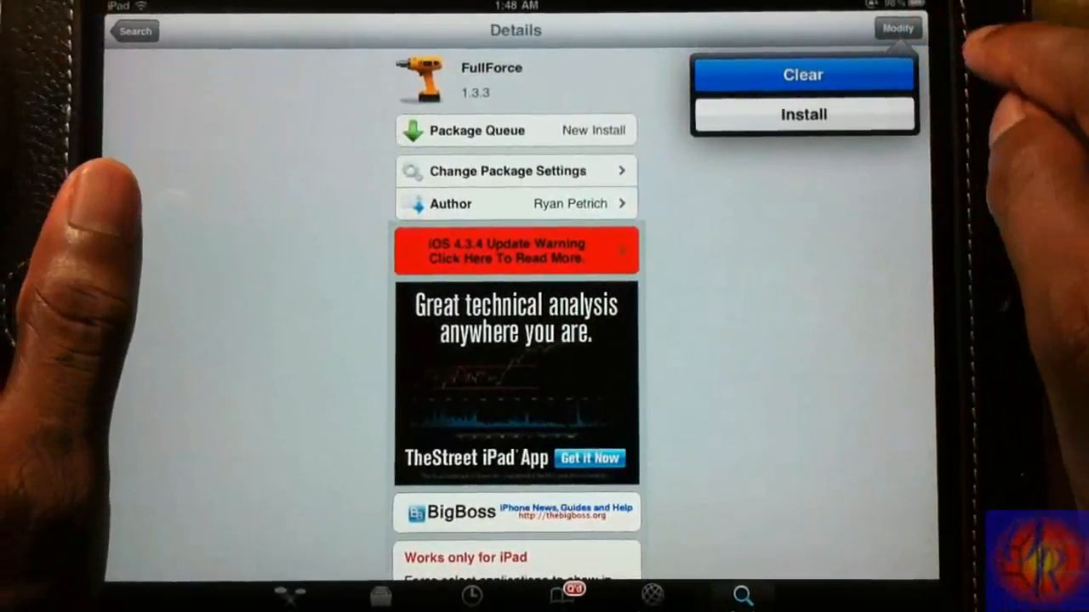
{"action": "left_click", "coordinate": [803, 114]}
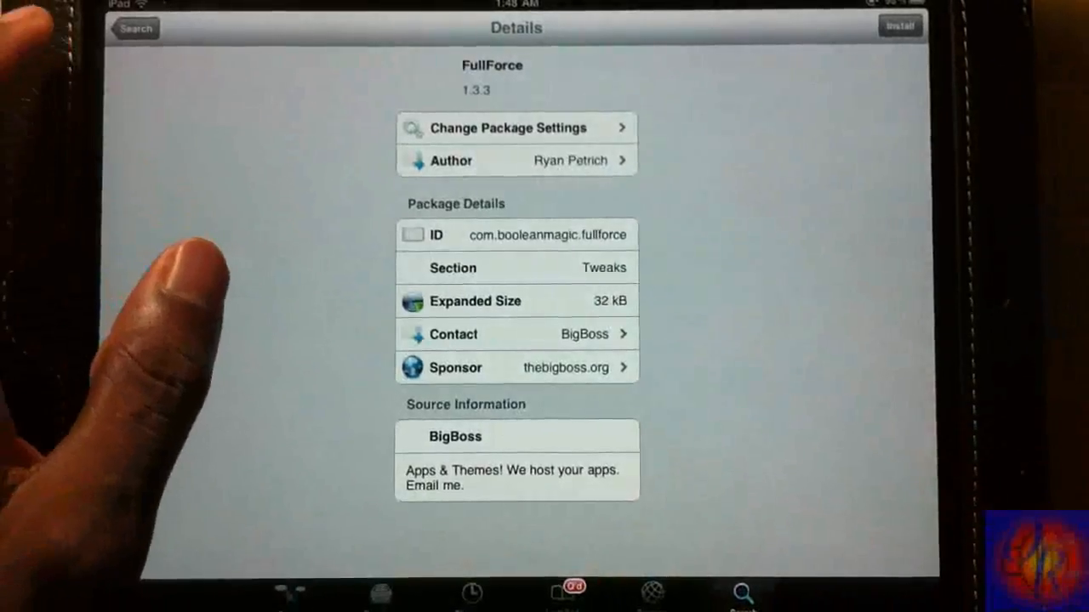
{"action": "left_click", "coordinate": [899, 27]}
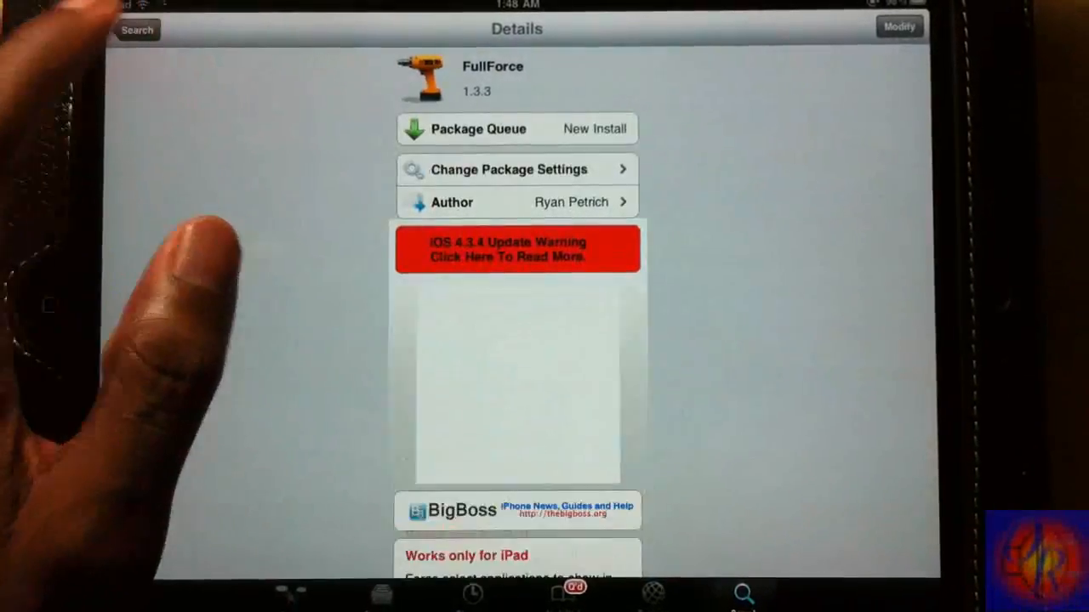
{"action": "left_click", "coordinate": [136, 31]}
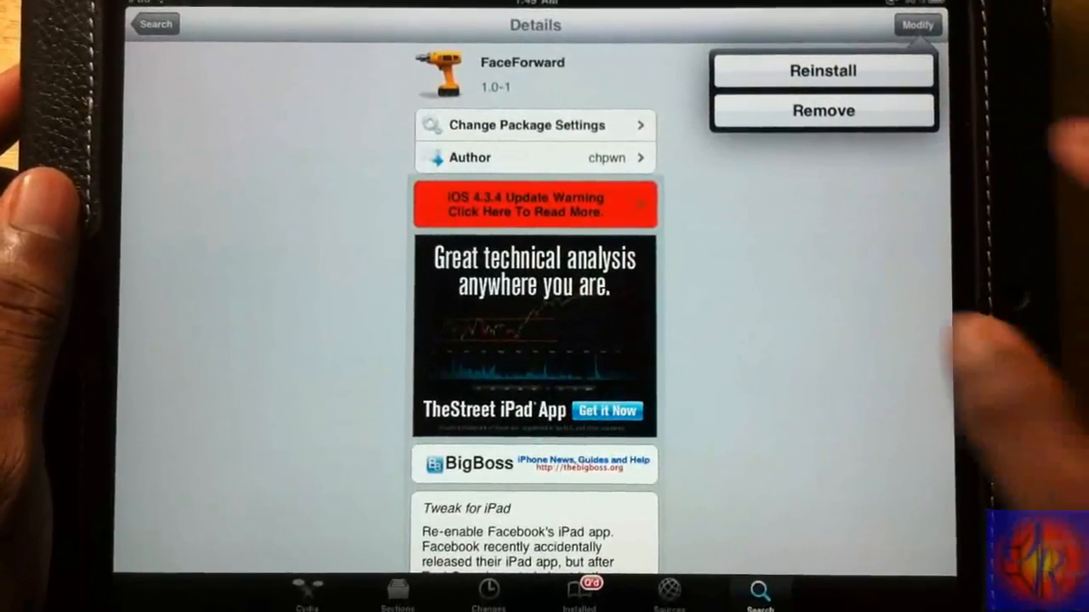
- Queue FaceForward for reinstall and confirm to install it alongside FullForce
{"action": "left_click", "coordinate": [822, 110]}
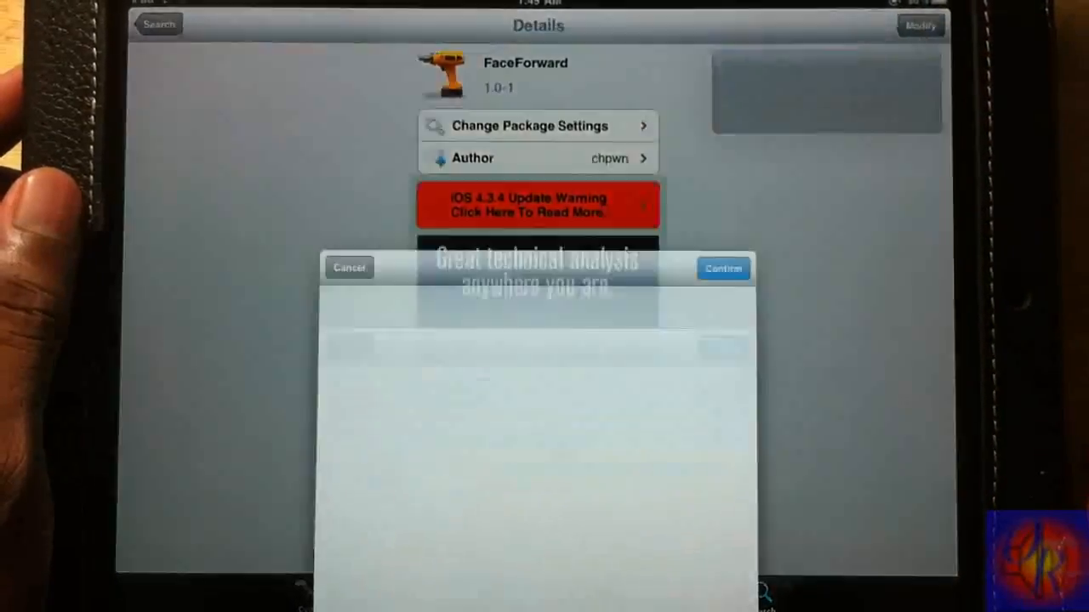
{"action": "left_click", "coordinate": [722, 268]}
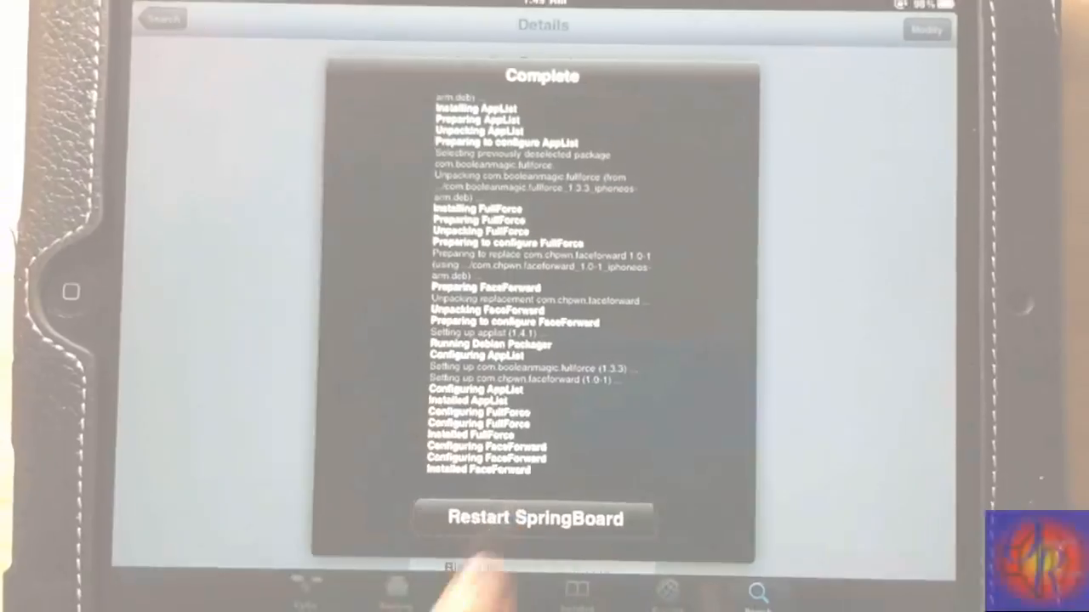
- Restart SpringBoard and scroll Facebook's working iPad news feed
{"action": "left_click", "coordinate": [536, 519]}
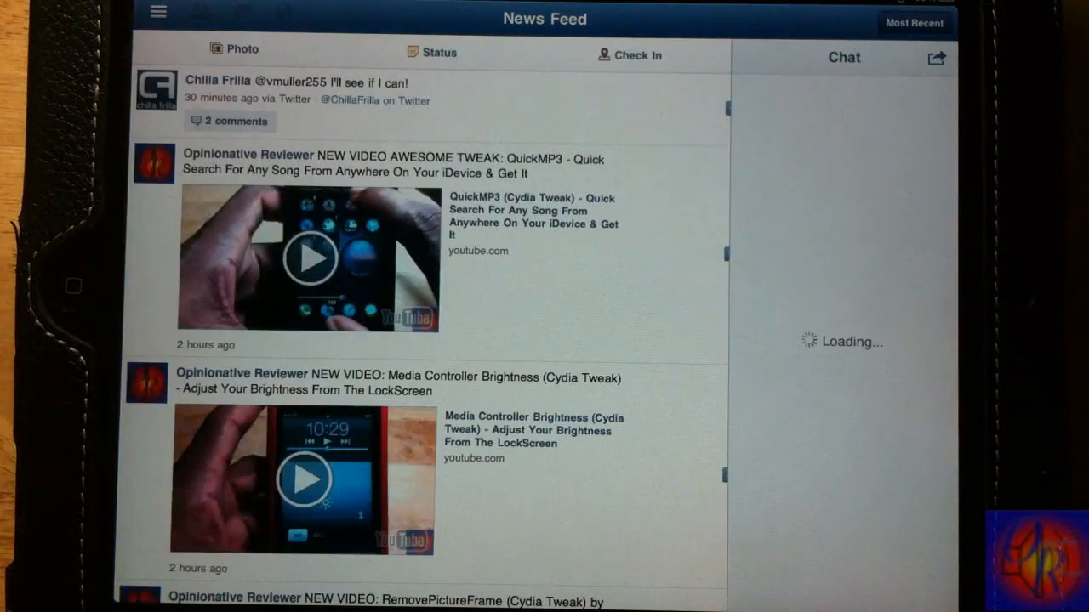
{"action": "scroll", "scroll_direction": "down", "scroll_amount": 3}
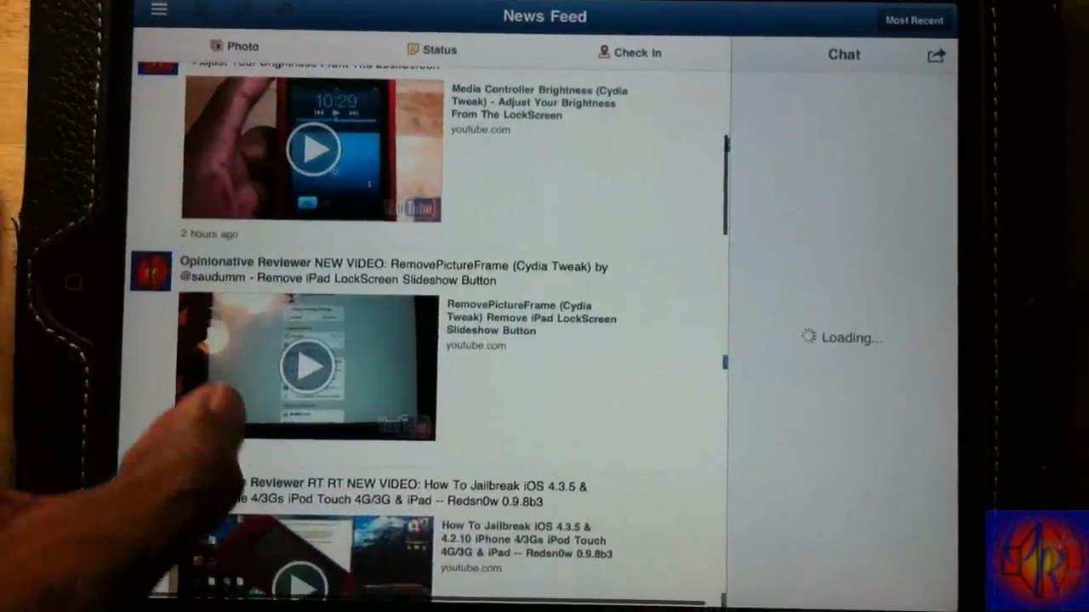